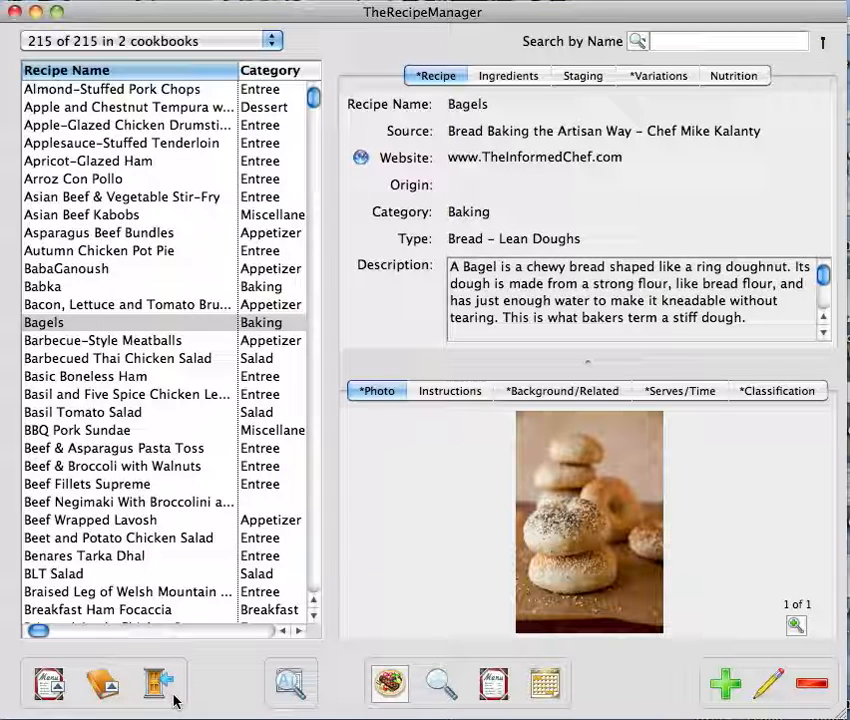
# Show the Cookbook Library listing the five installed cookbooks with recipe counts
pyautogui.click(156, 684)
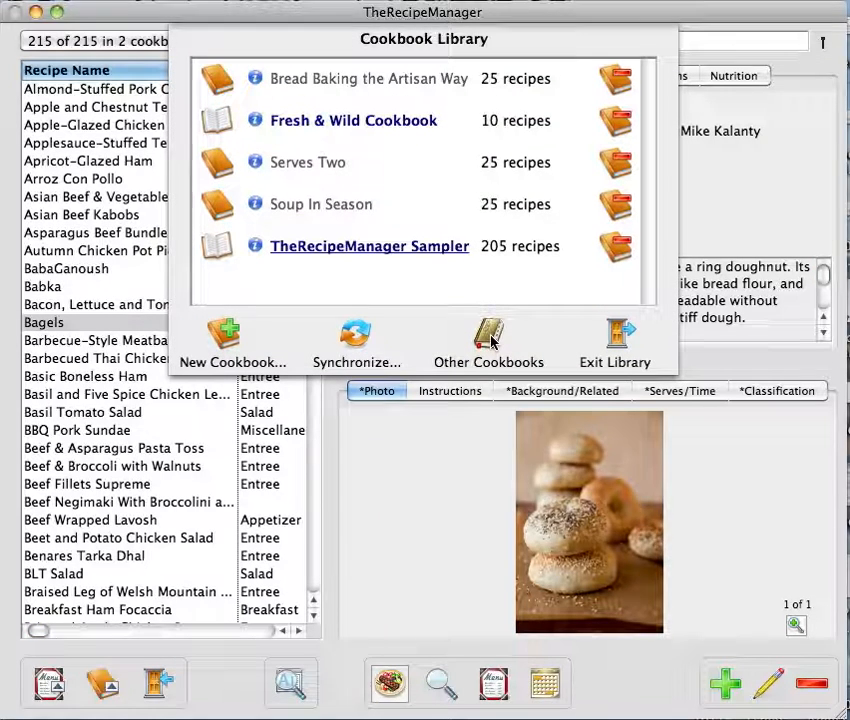
# Show the Cookbook Downloads list of three featured cookbooks via Other Cookbooks
pyautogui.click(488, 340)
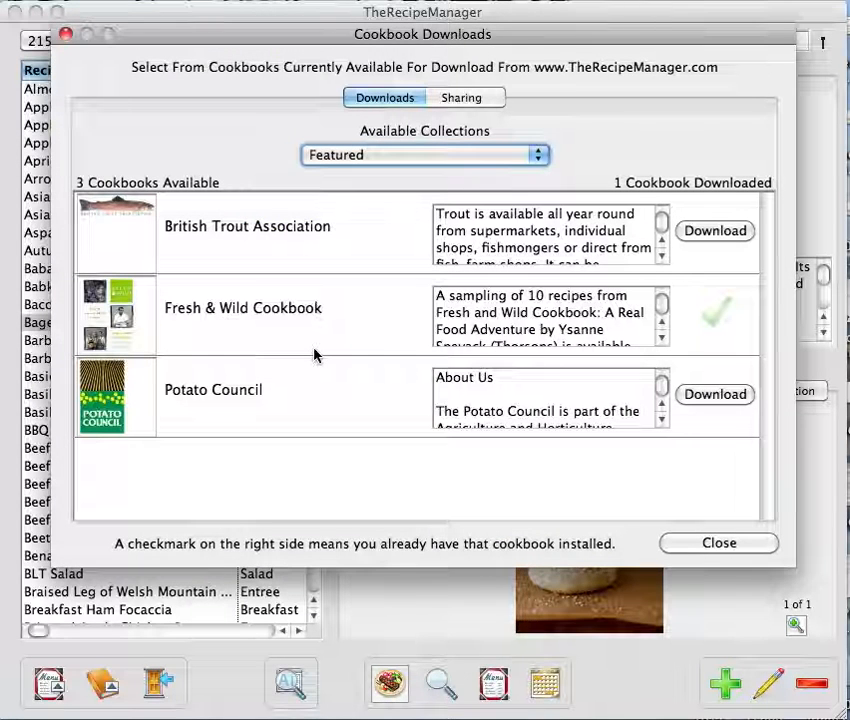
pyautogui.moveTo(442, 132)
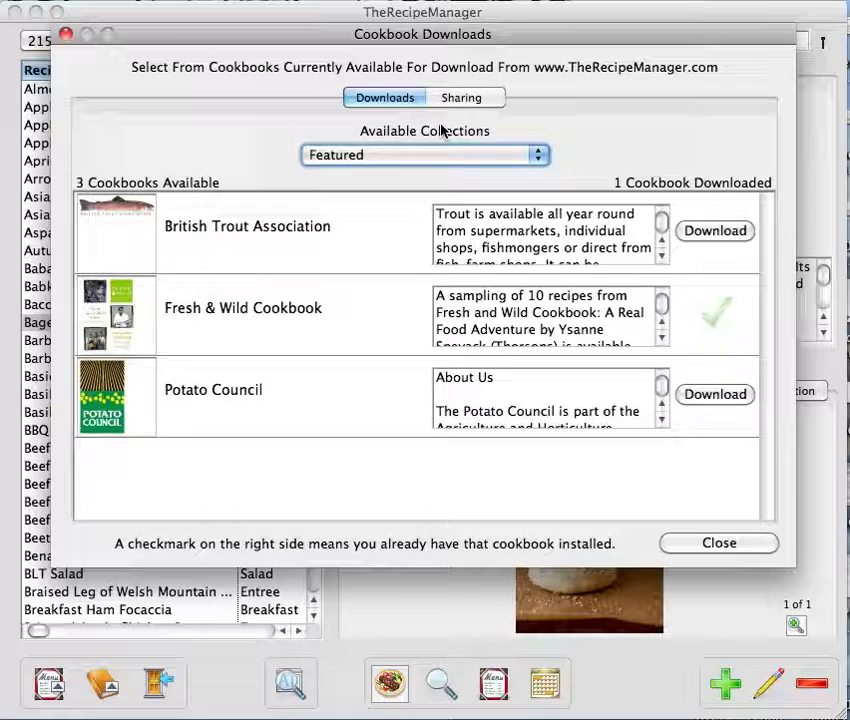
# Import USA Rice Federation Recipes from the Sharing list and return to the recipe list
pyautogui.click(464, 96)
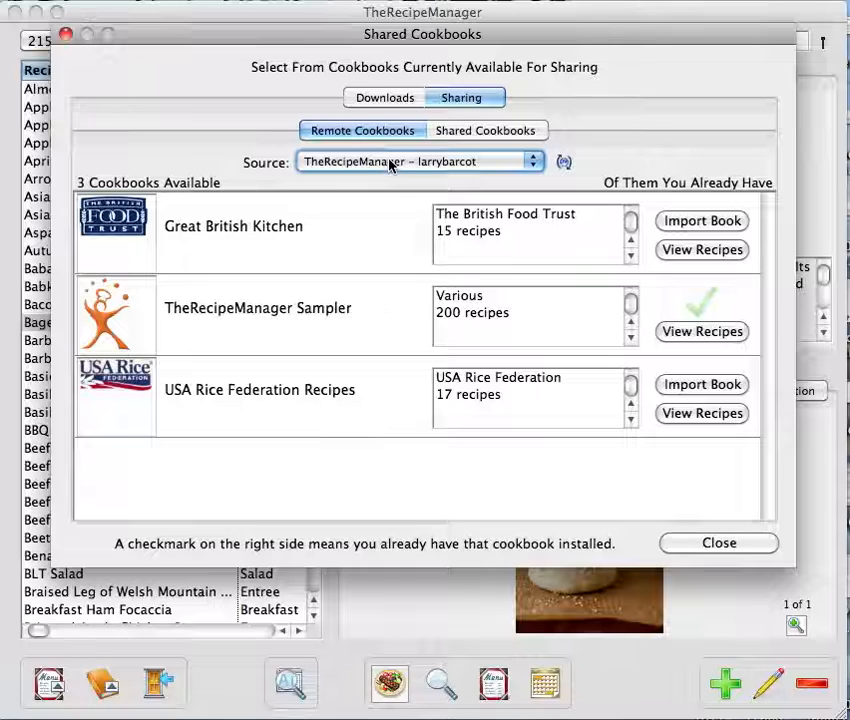
pyautogui.moveTo(700, 384)
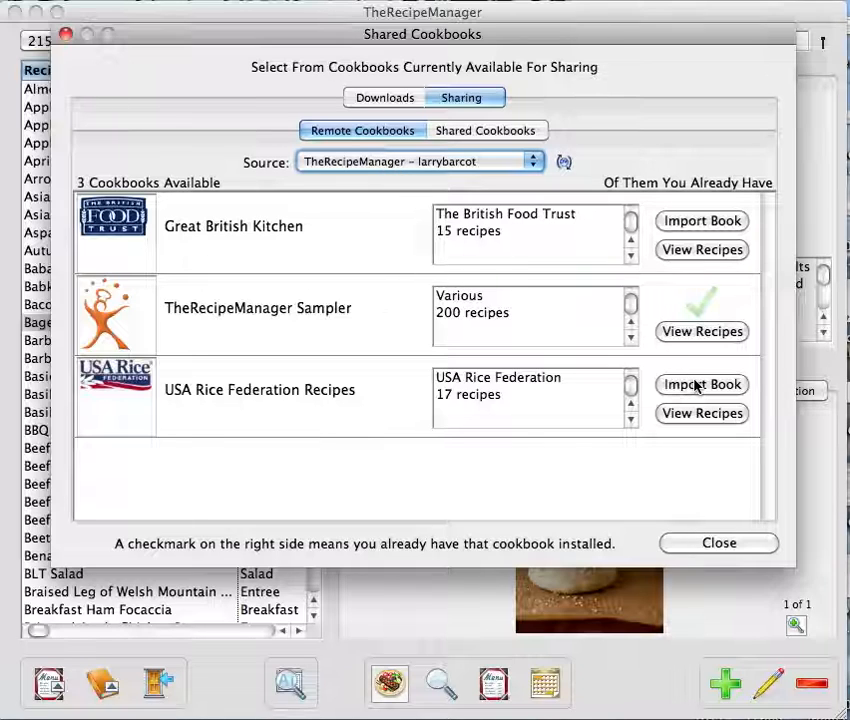
pyautogui.click(700, 384)
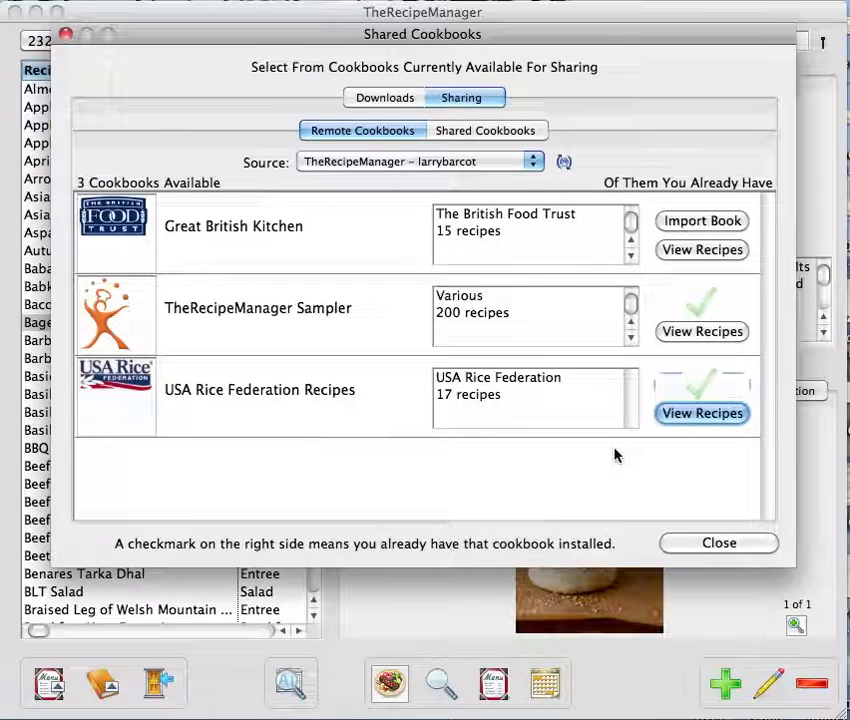
pyautogui.moveTo(718, 542)
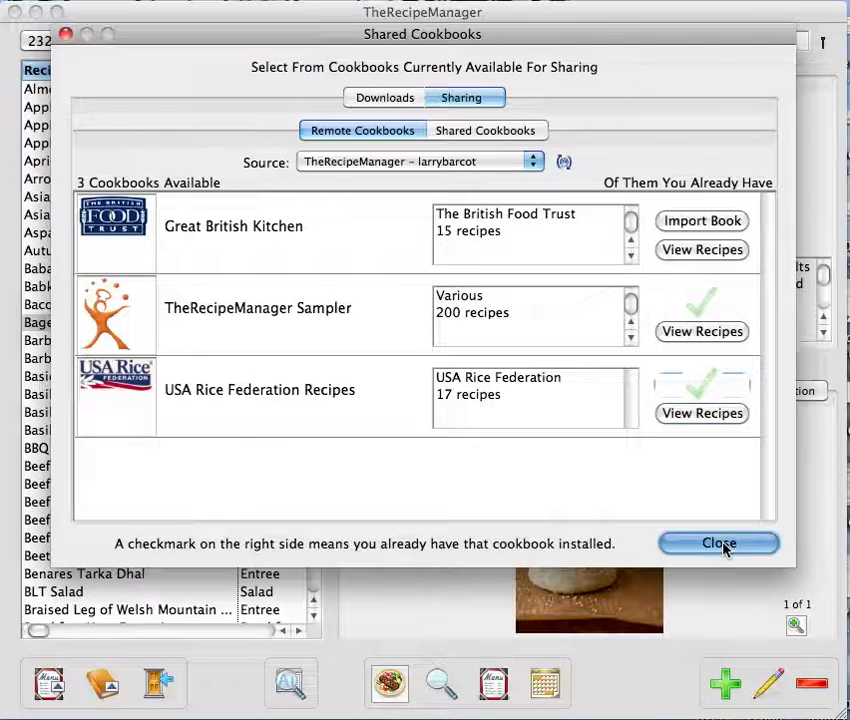
pyautogui.click(718, 544)
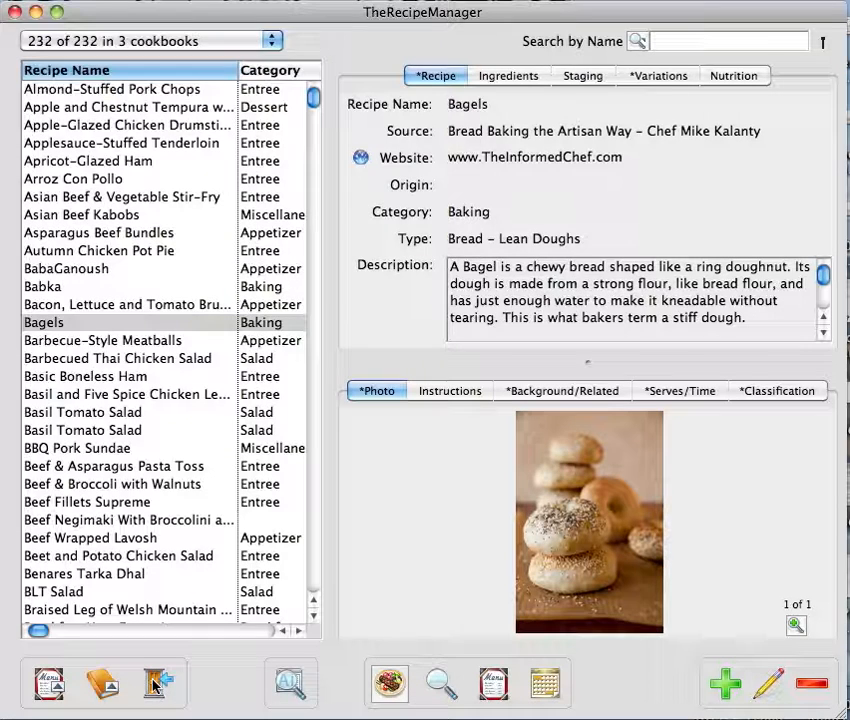